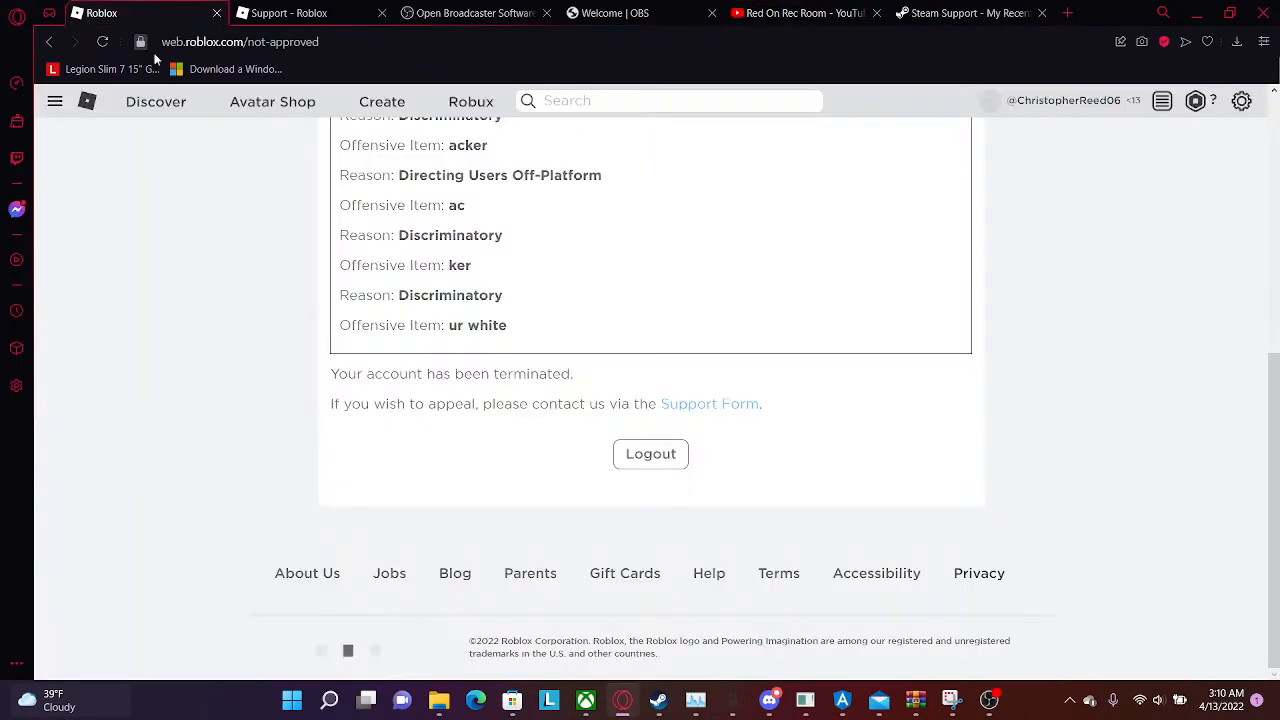
scroll(up, 3)
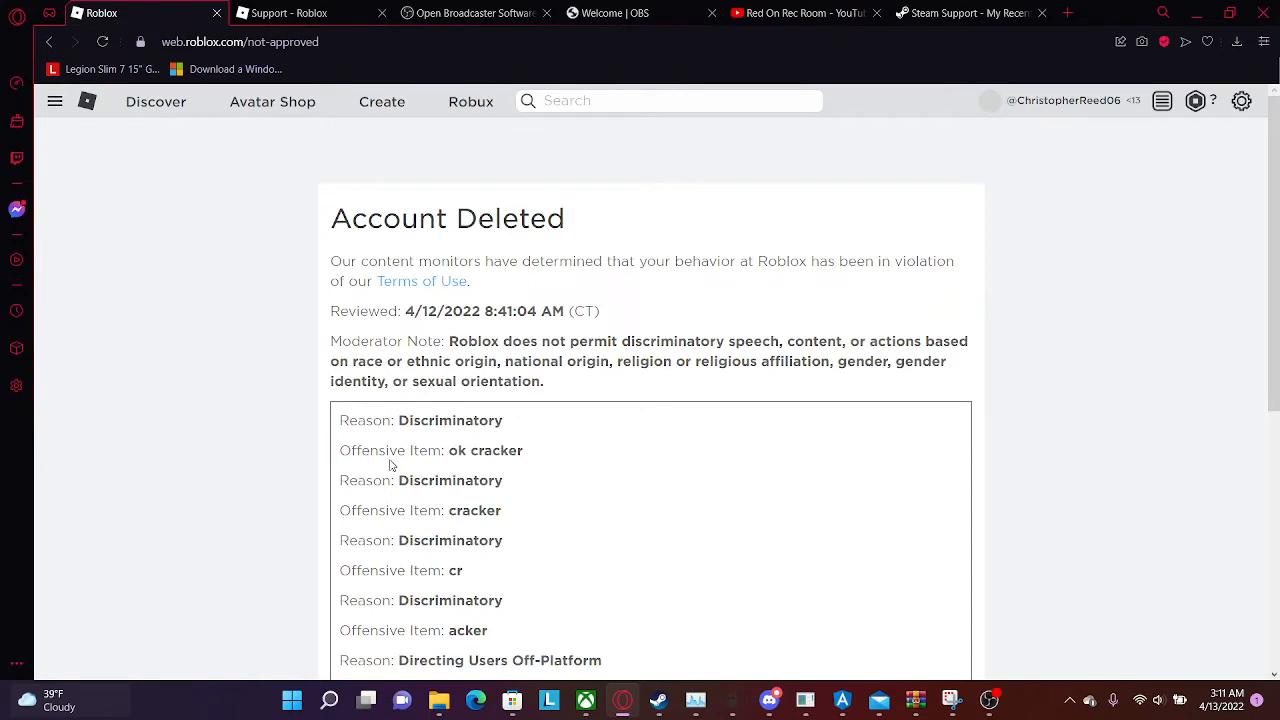
mouse_move(668, 534)
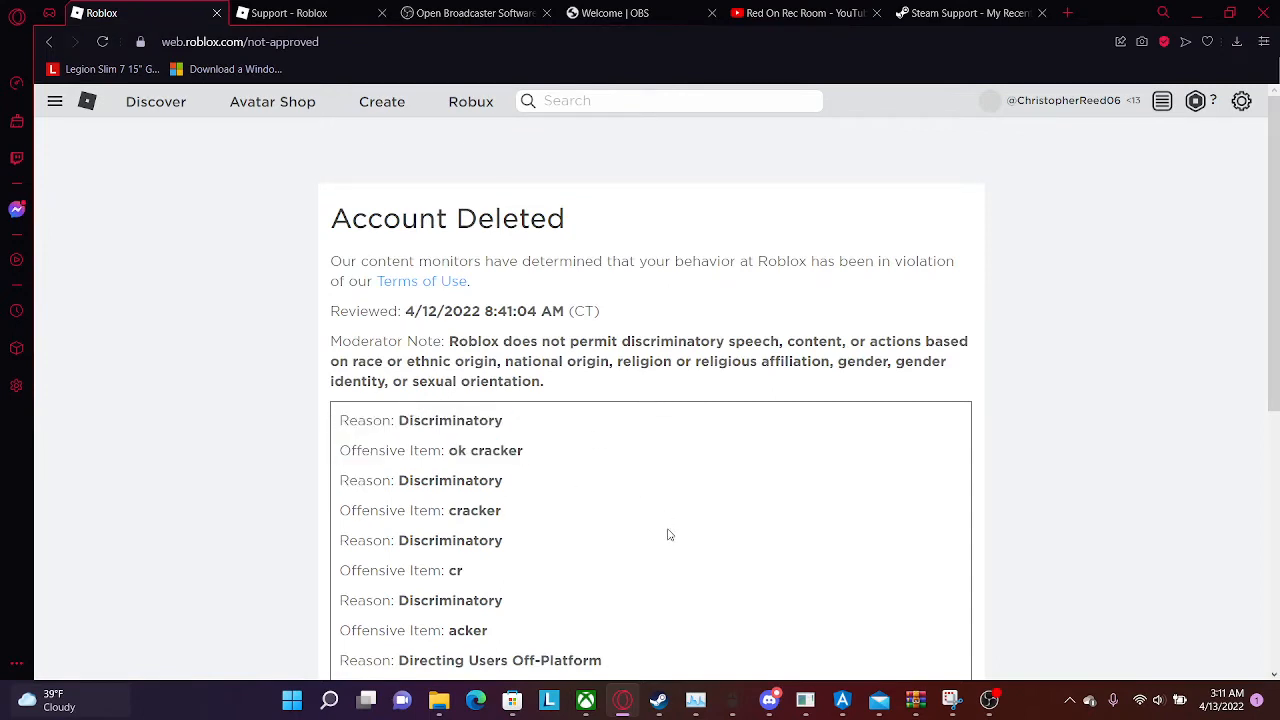
mouse_move(628, 528)
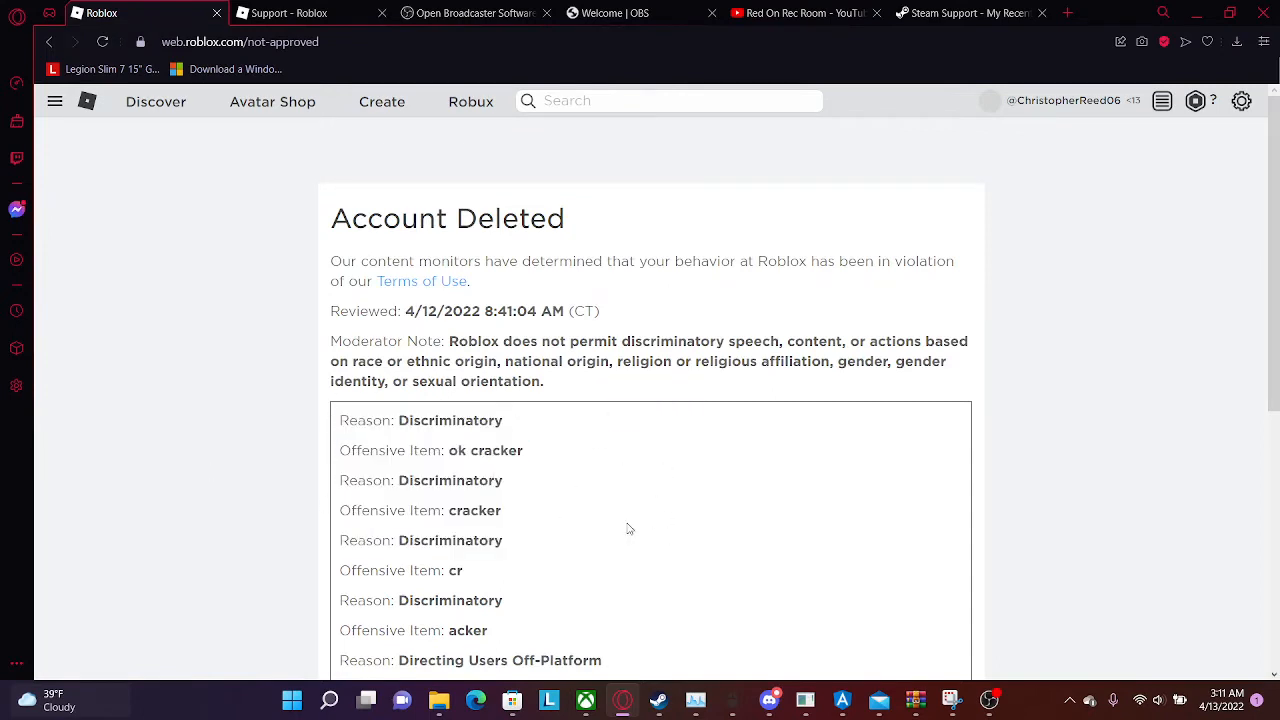
mouse_move(184, 156)
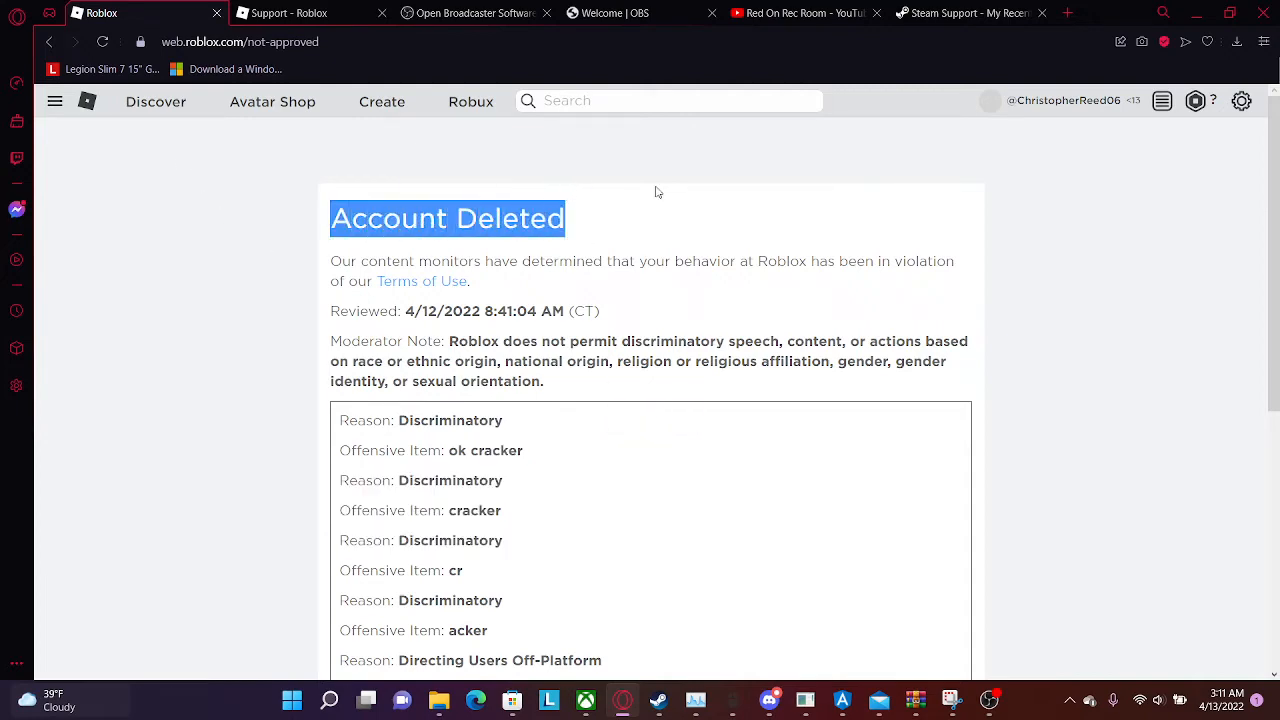
scroll(down, 3)
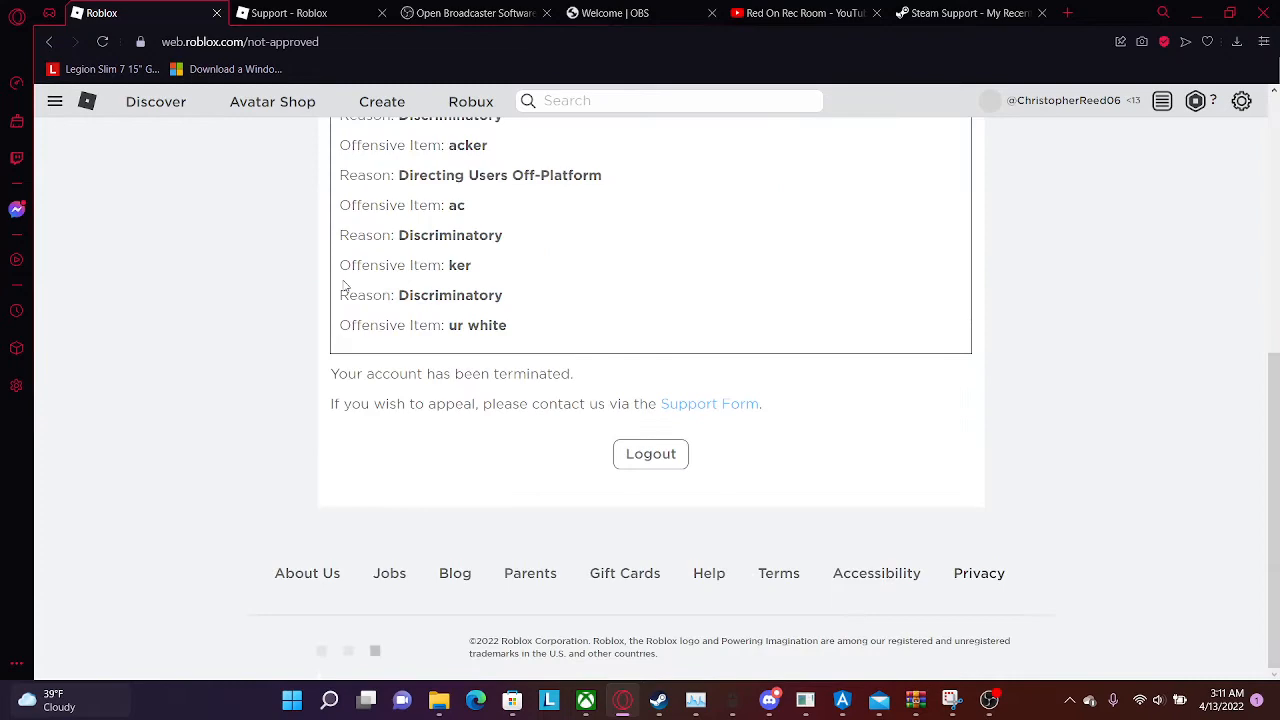
scroll(up, 3)
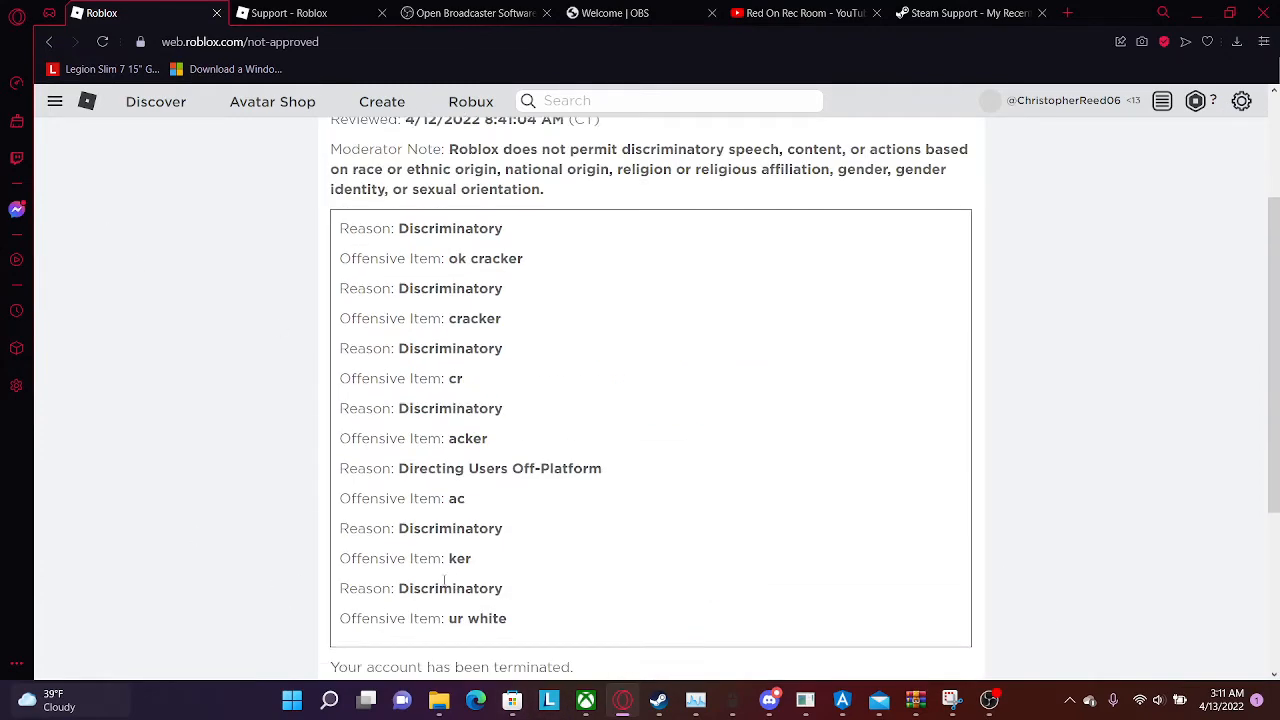
scroll(down, 3)
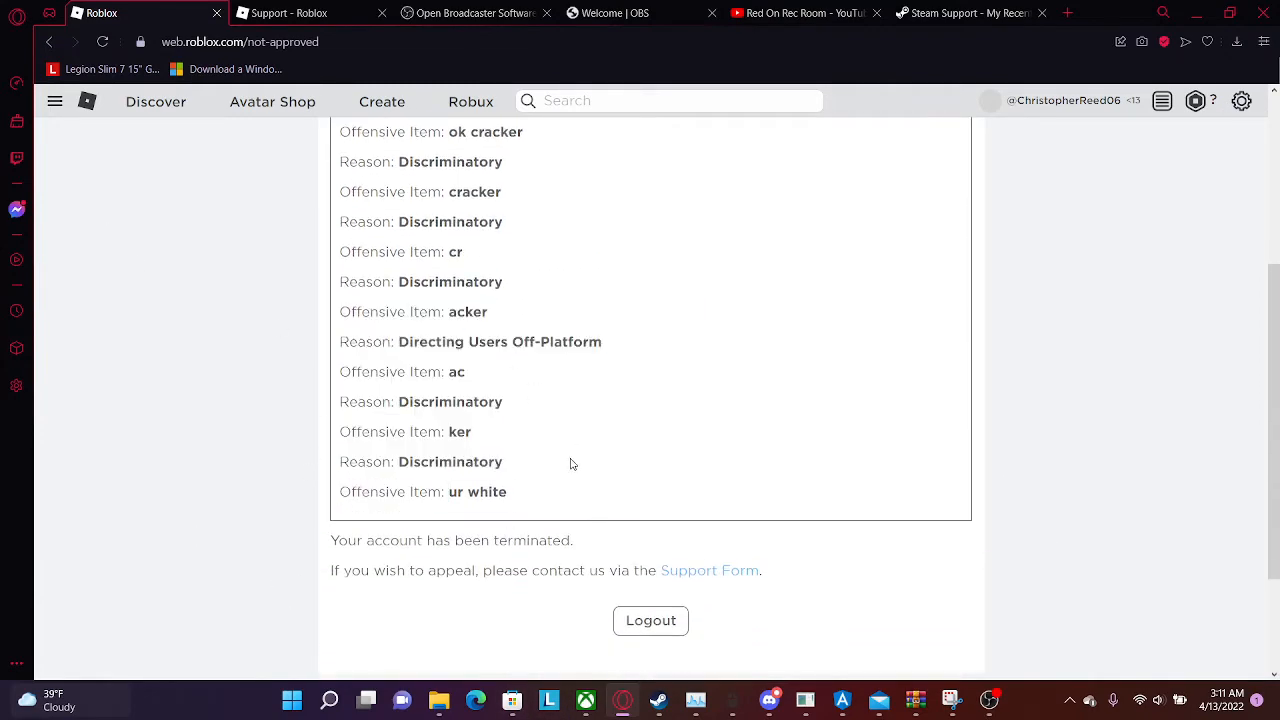
scroll(down, 3)
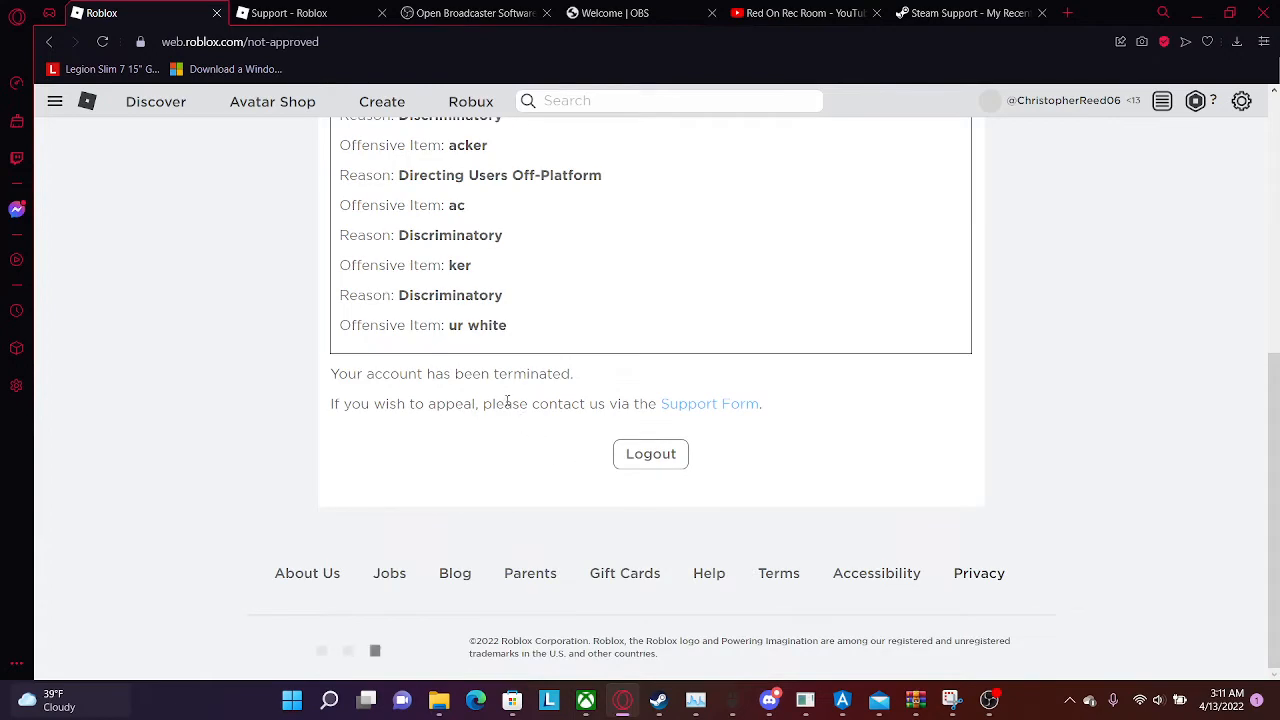
scroll(up, 3)
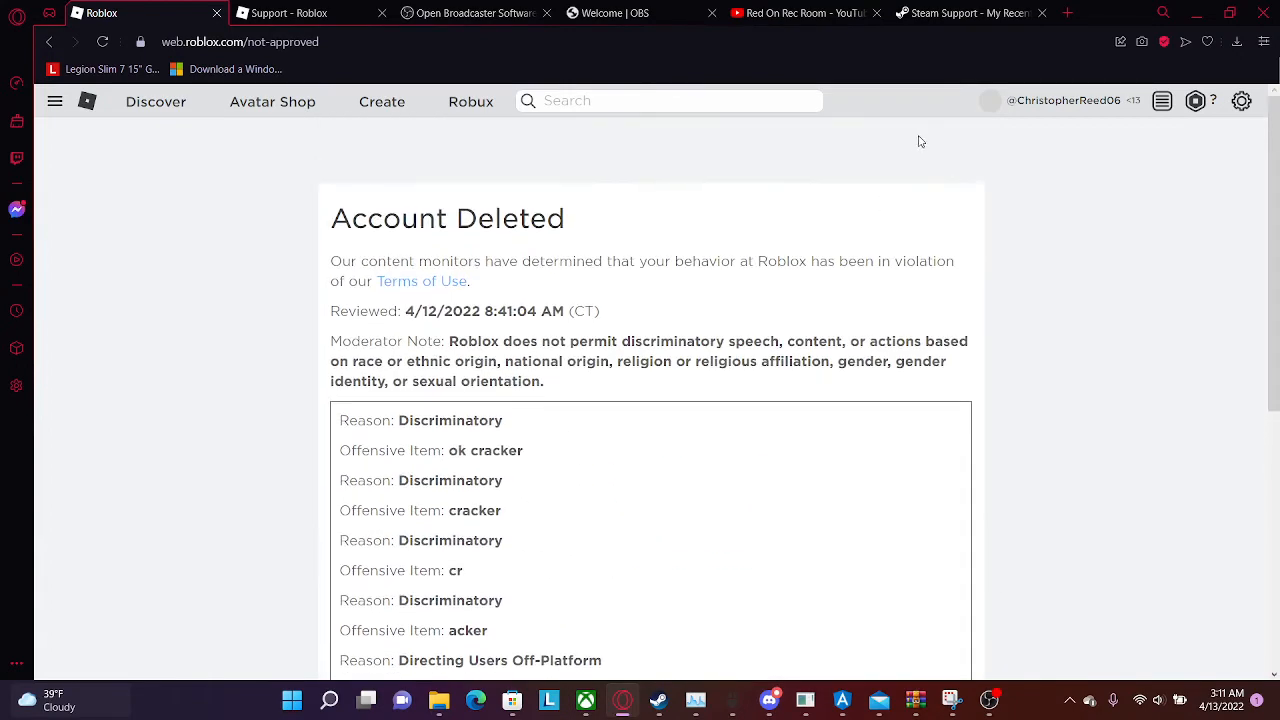
mouse_move(10, 110)
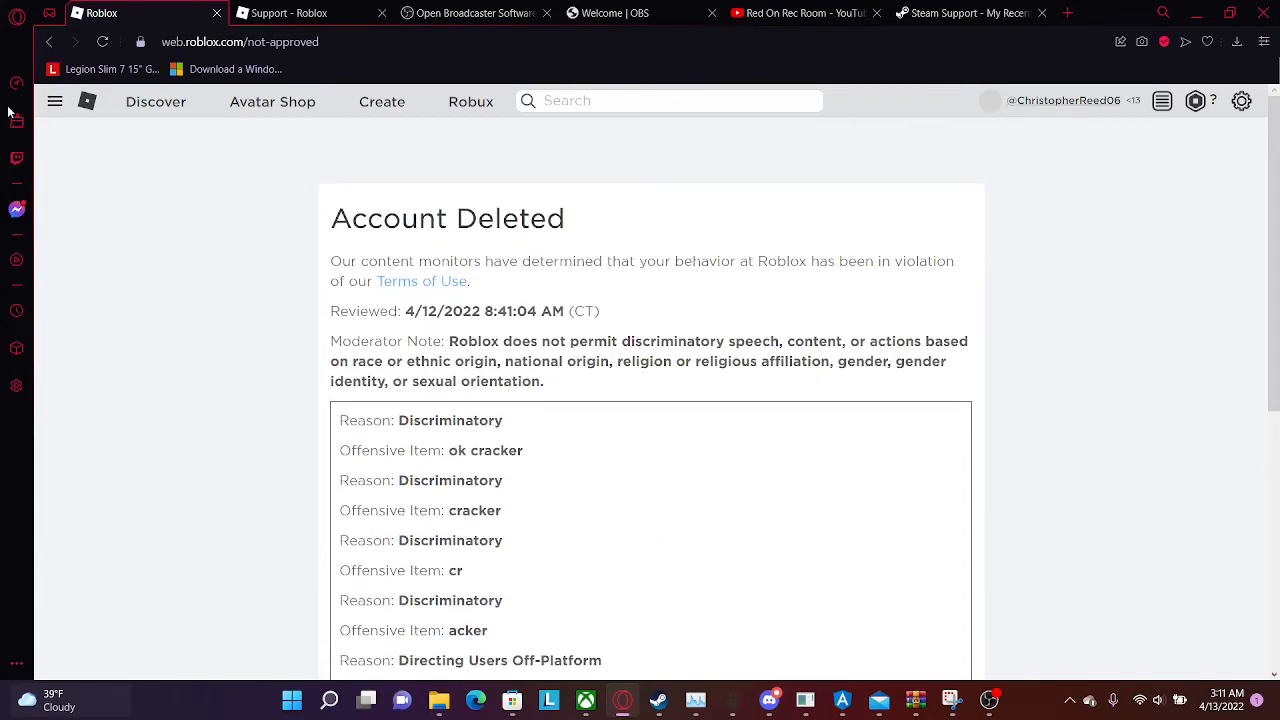
click(56, 100)
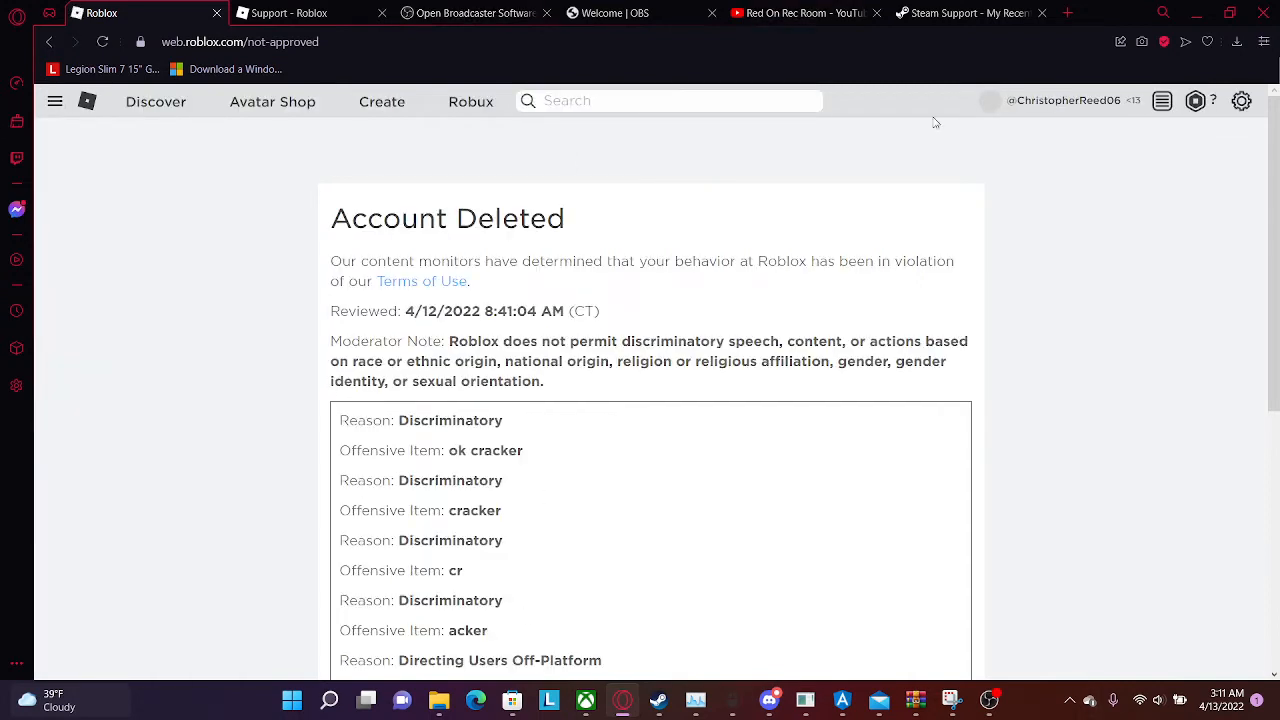
mouse_move(1002, 612)
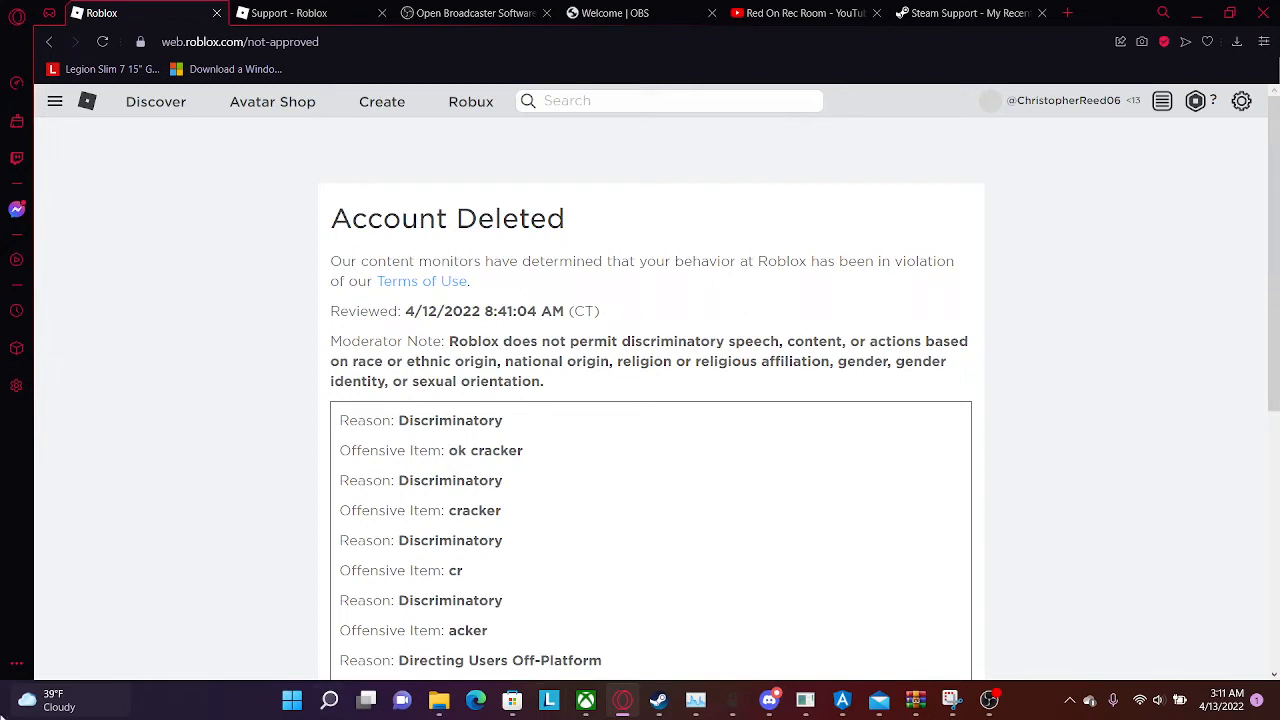
scroll(down, 3)
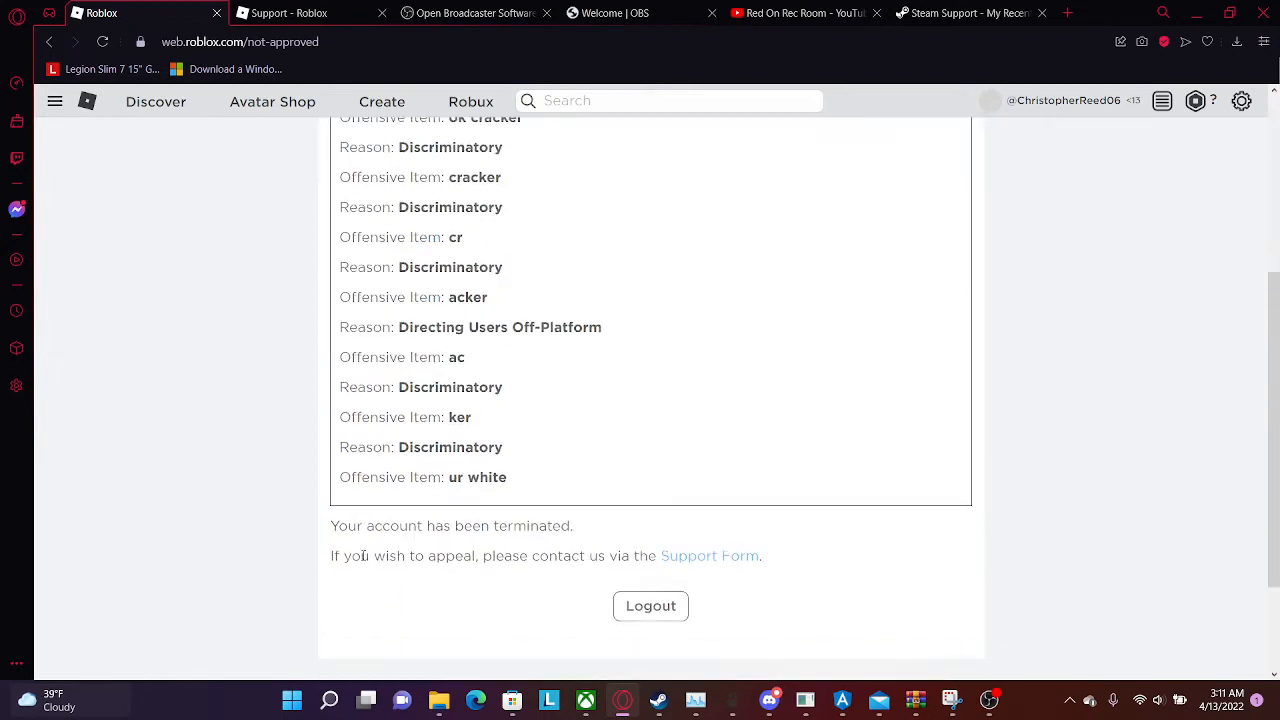
scroll(up, 3)
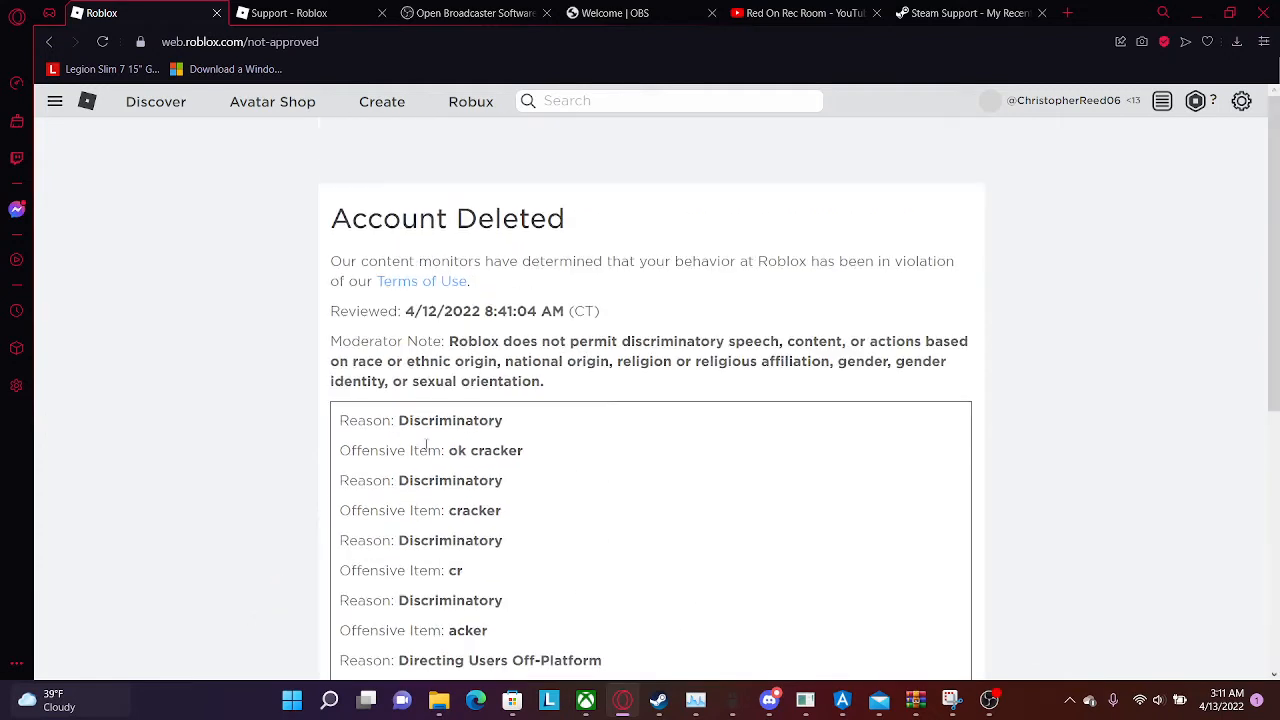
mouse_move(604, 448)
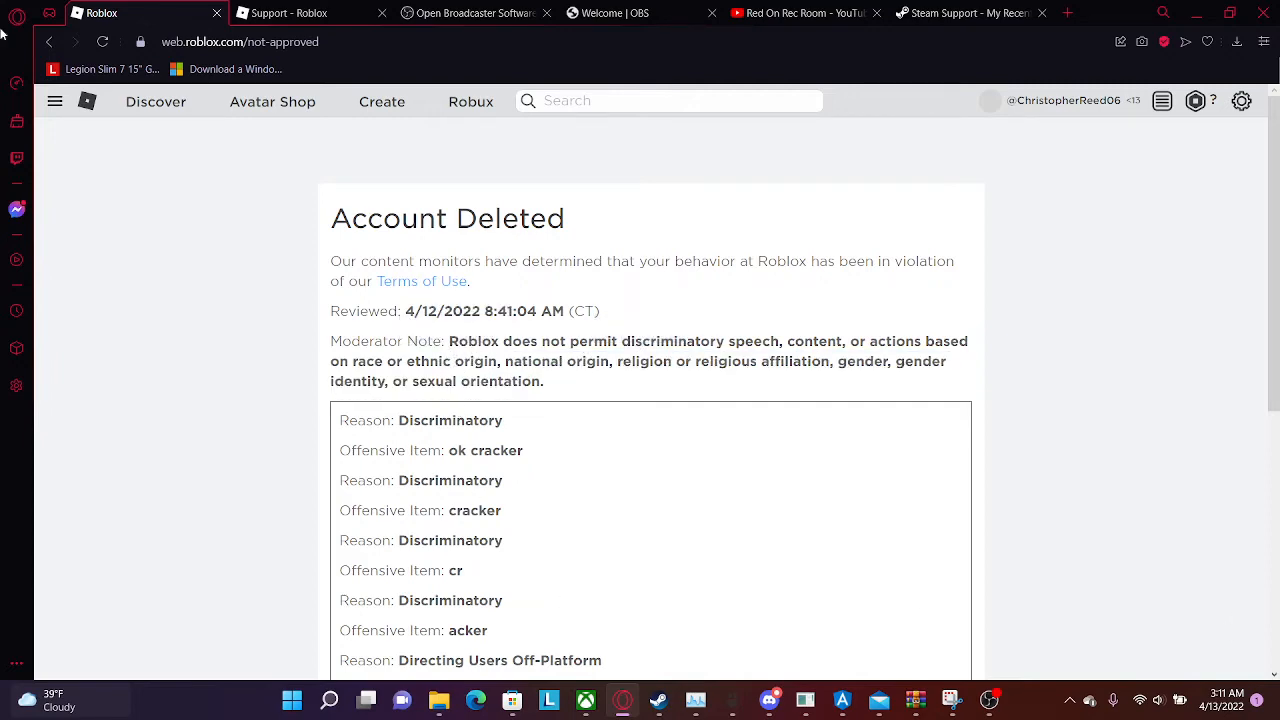
scroll(down, 3)
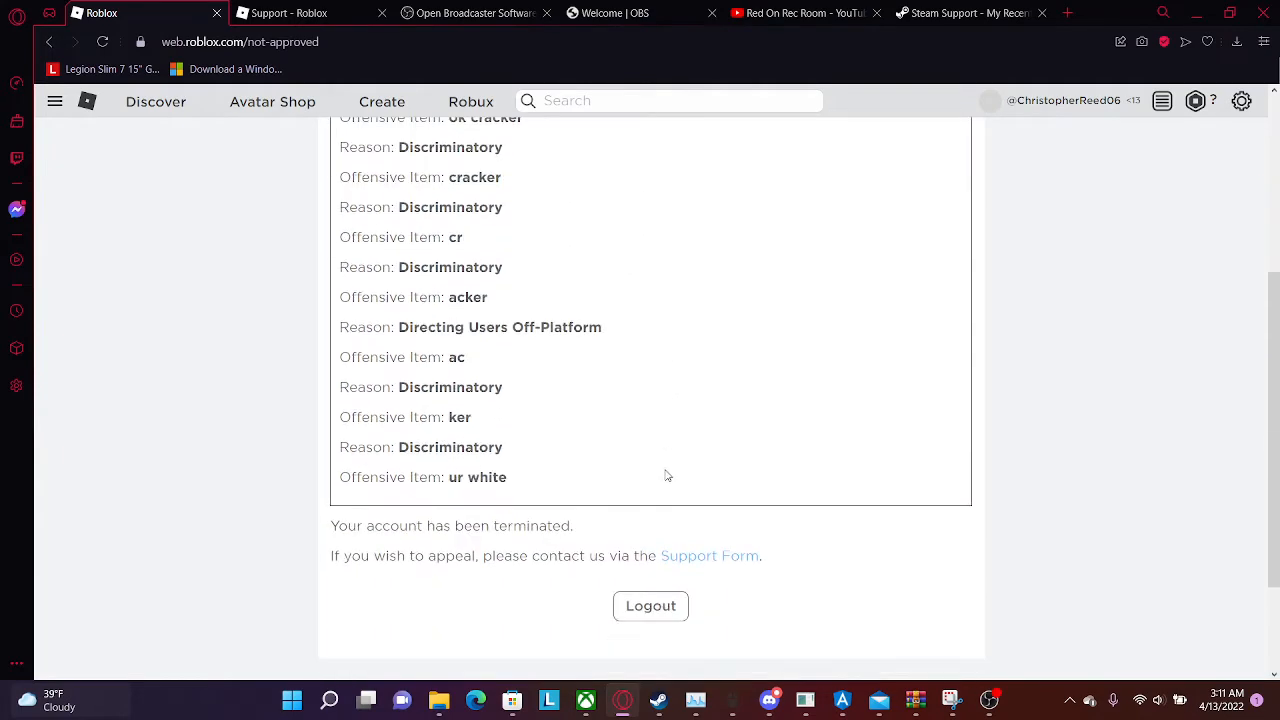
mouse_move(1048, 648)
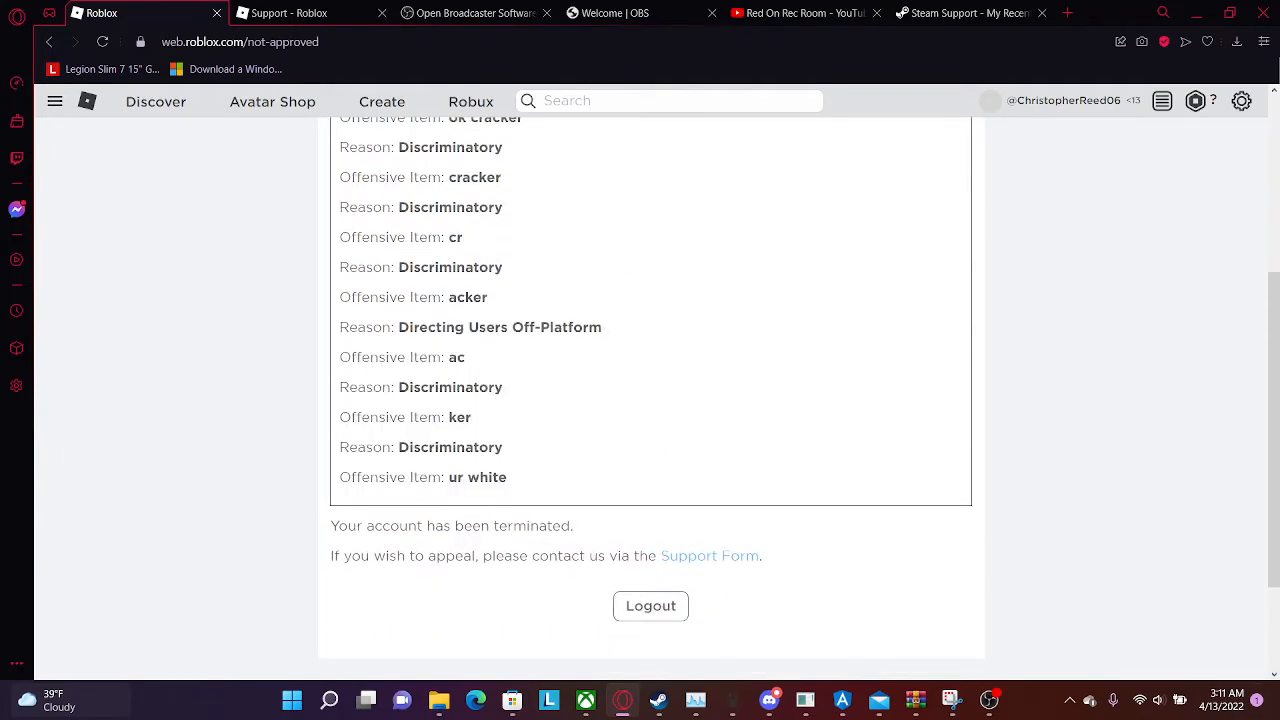
scroll(up, 3)
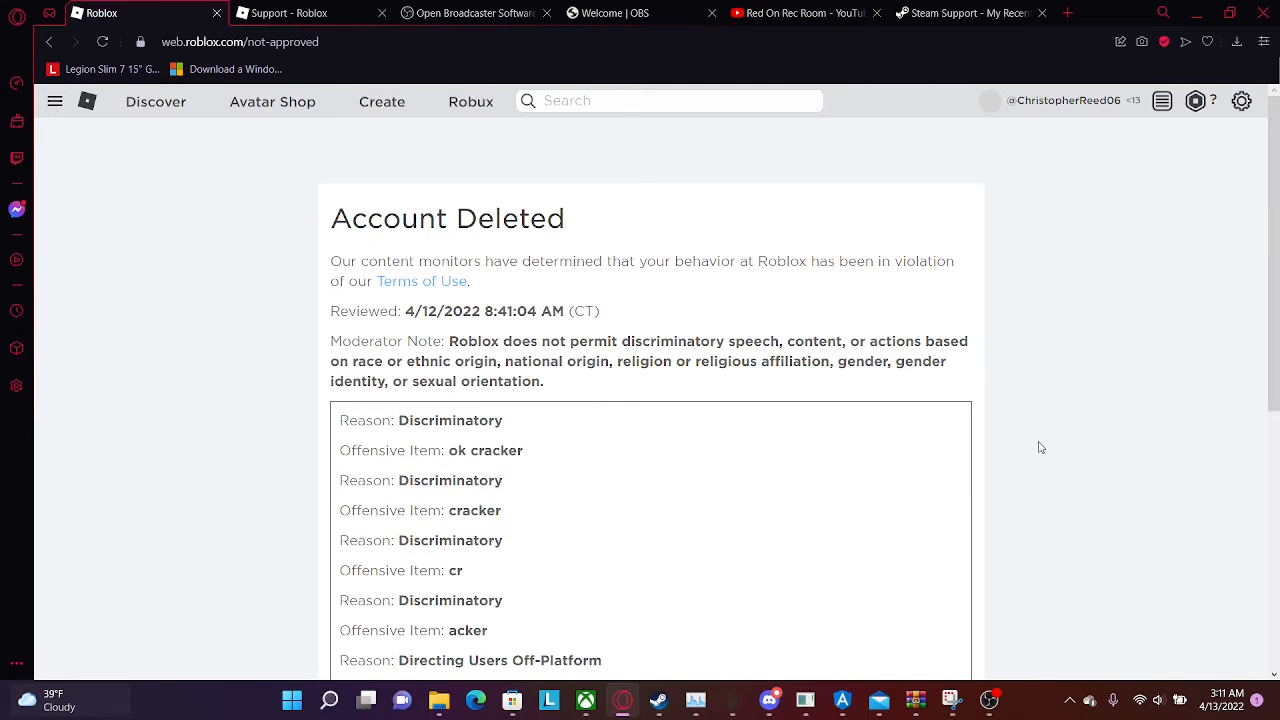
mouse_move(292, 552)
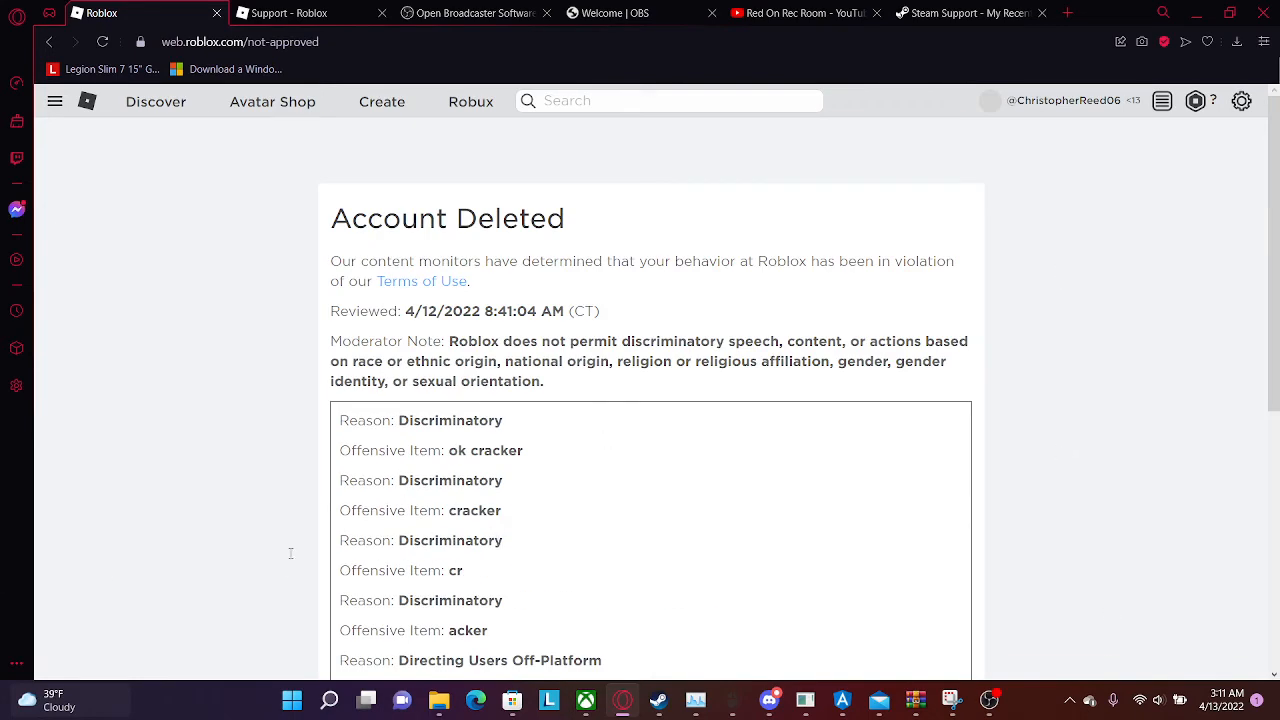
mouse_move(596, 420)
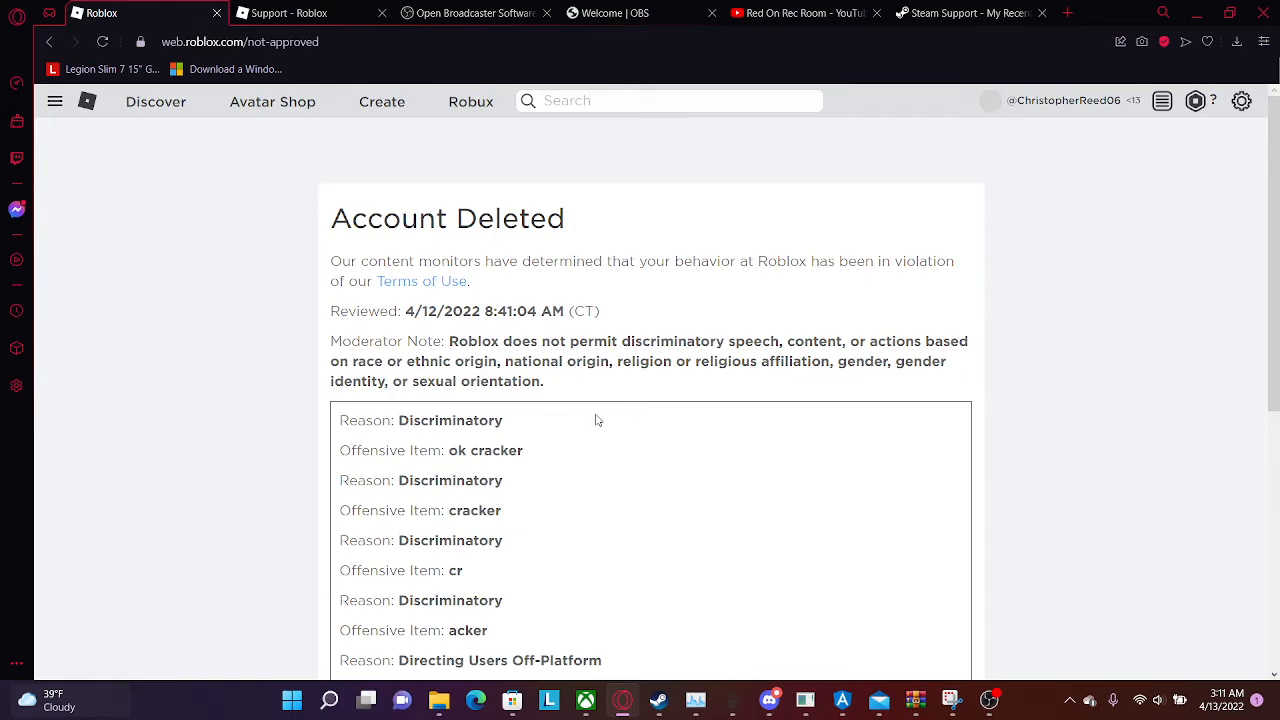
scroll(down, 3)
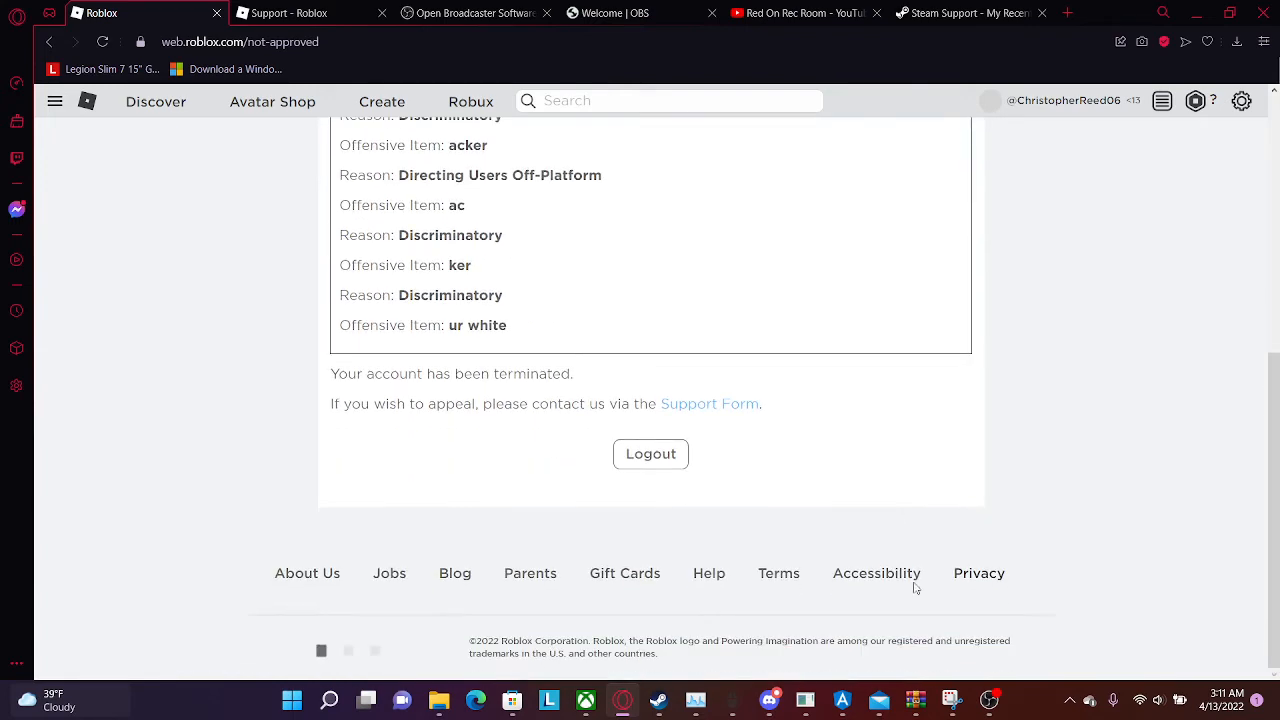
scroll(up, 3)
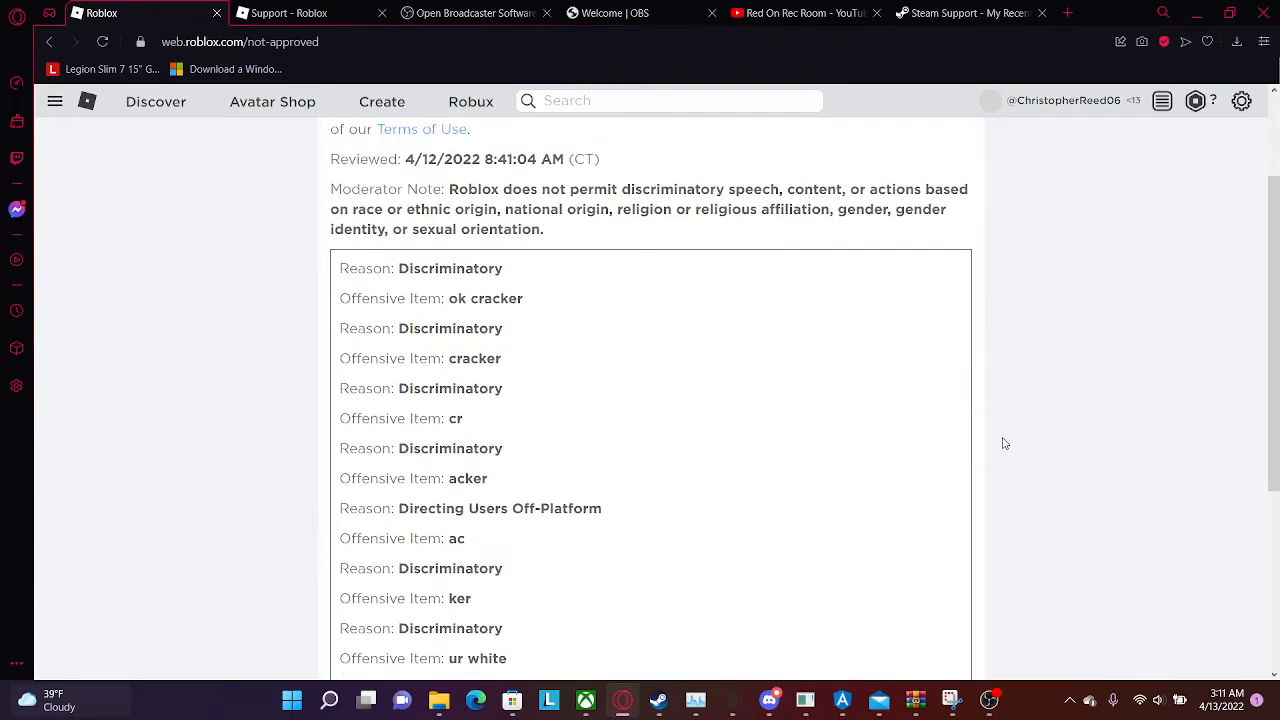
scroll(up, 3)
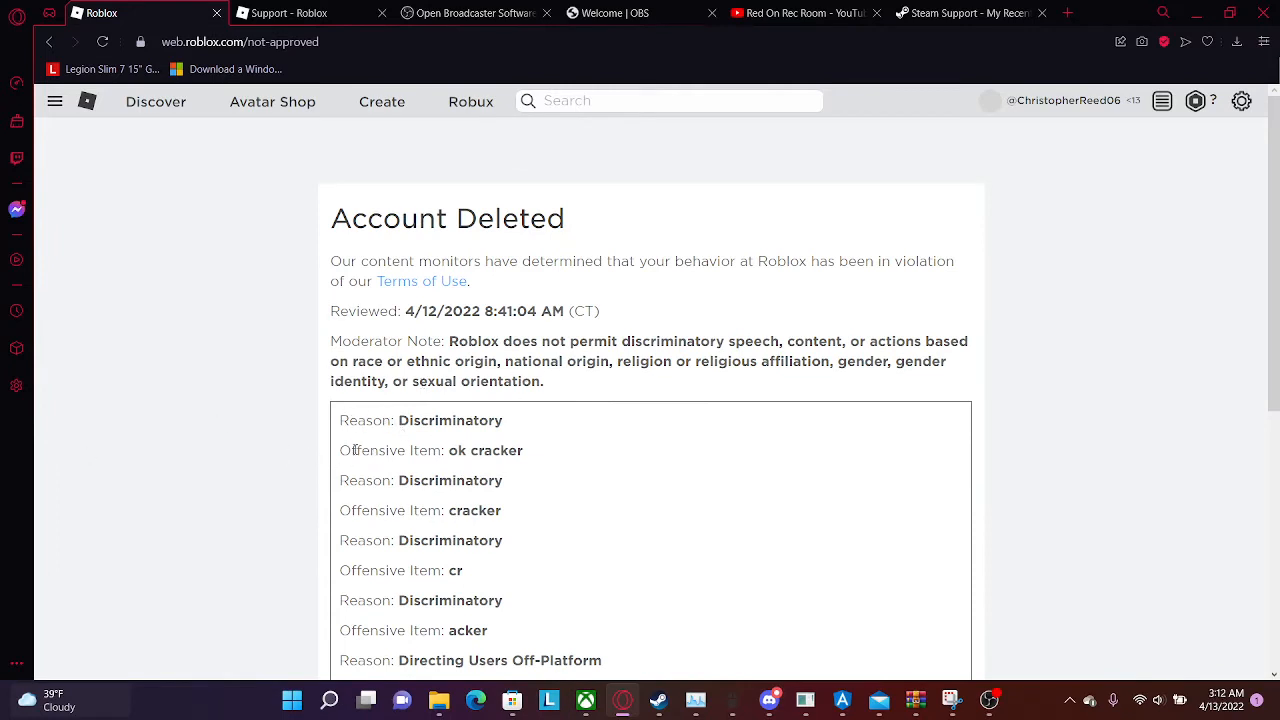
mouse_move(312, 320)
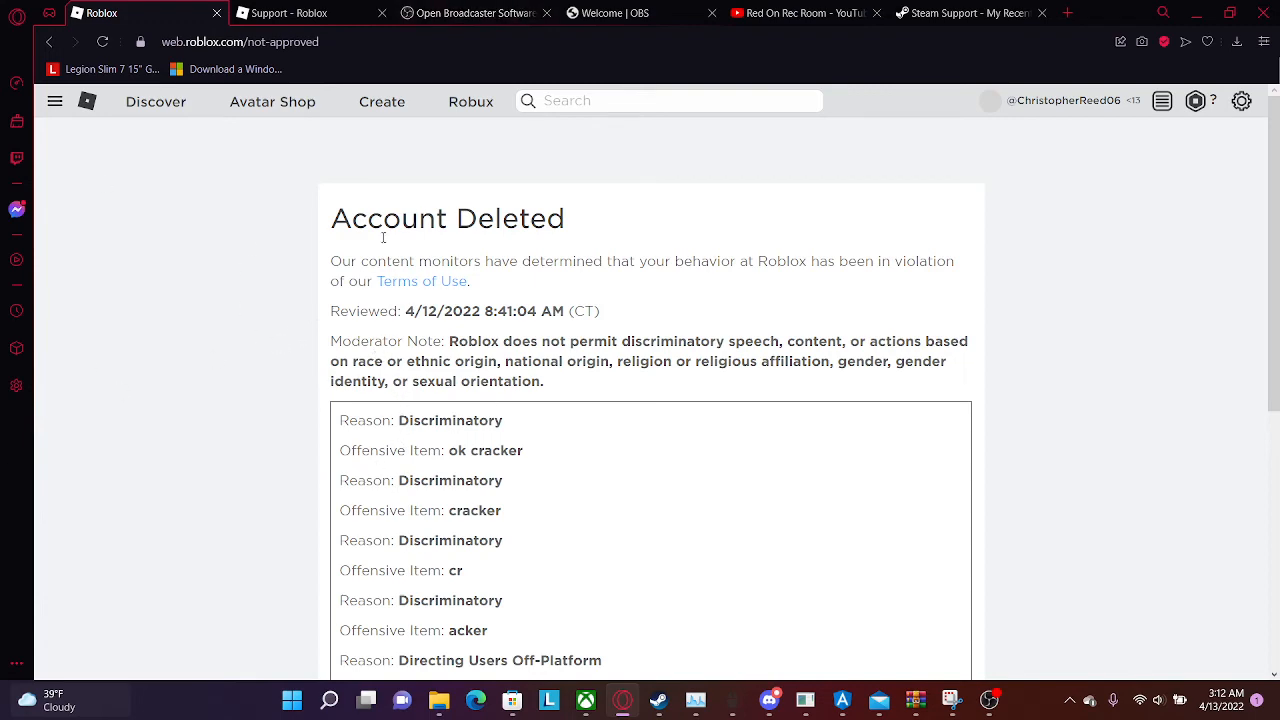
mouse_move(898, 504)
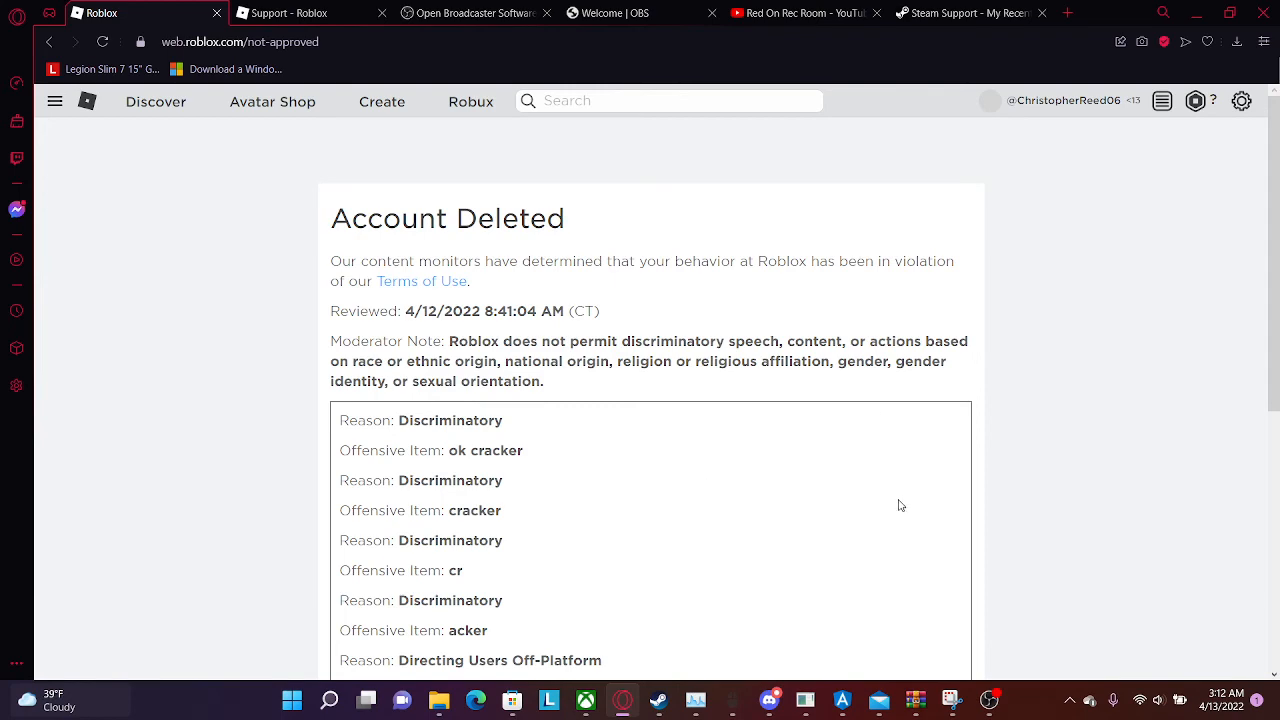